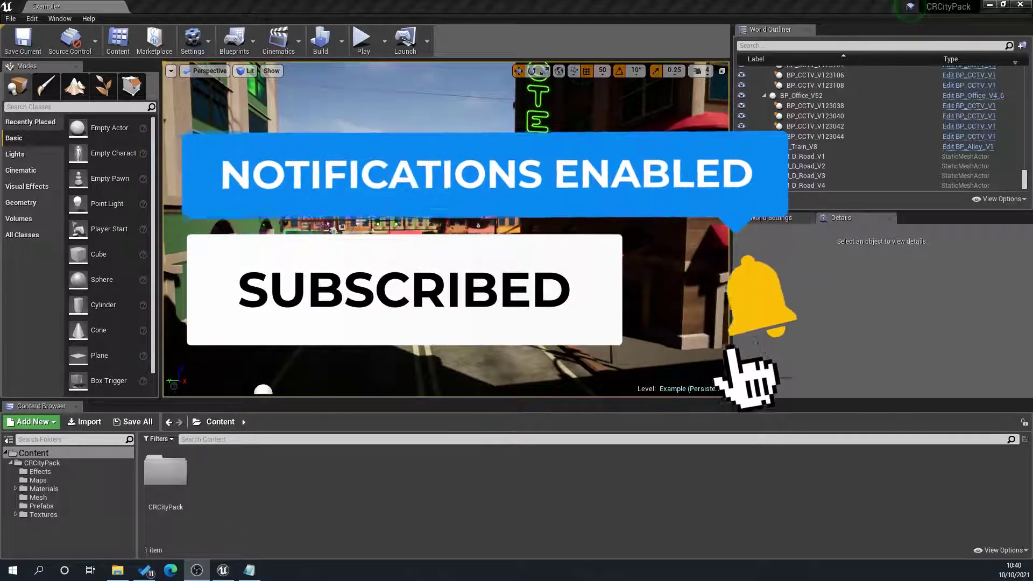
Drop a BP_Building_V5 from CRCityPack > Prefabs into the street in front of the camera
click(800, 134)
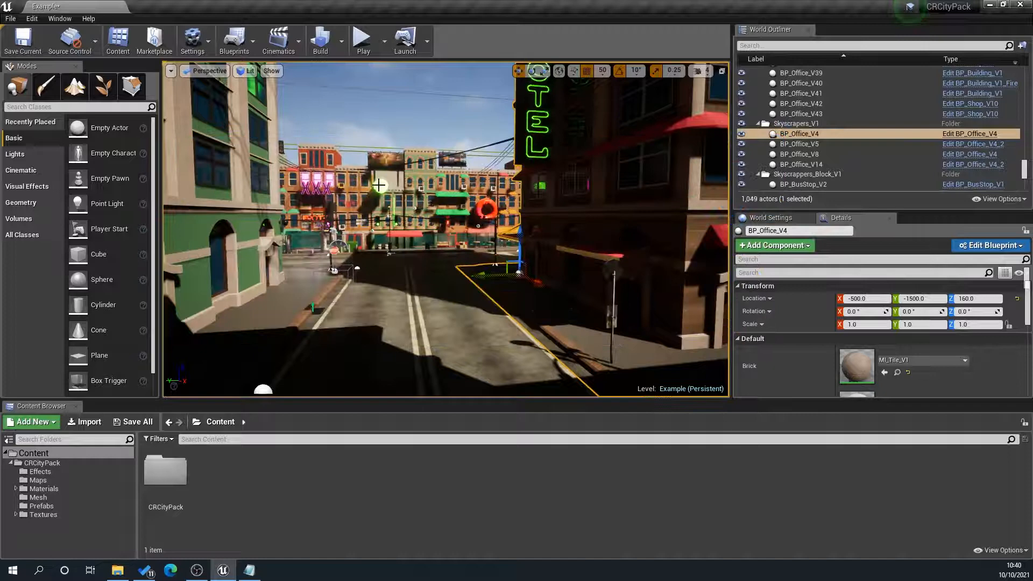
click(802, 131)
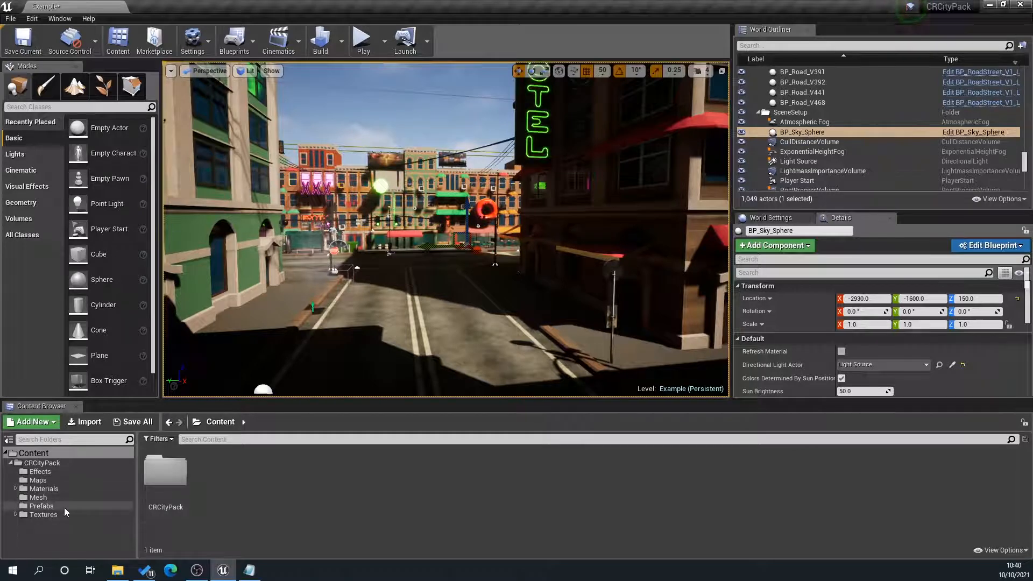
click(41, 506)
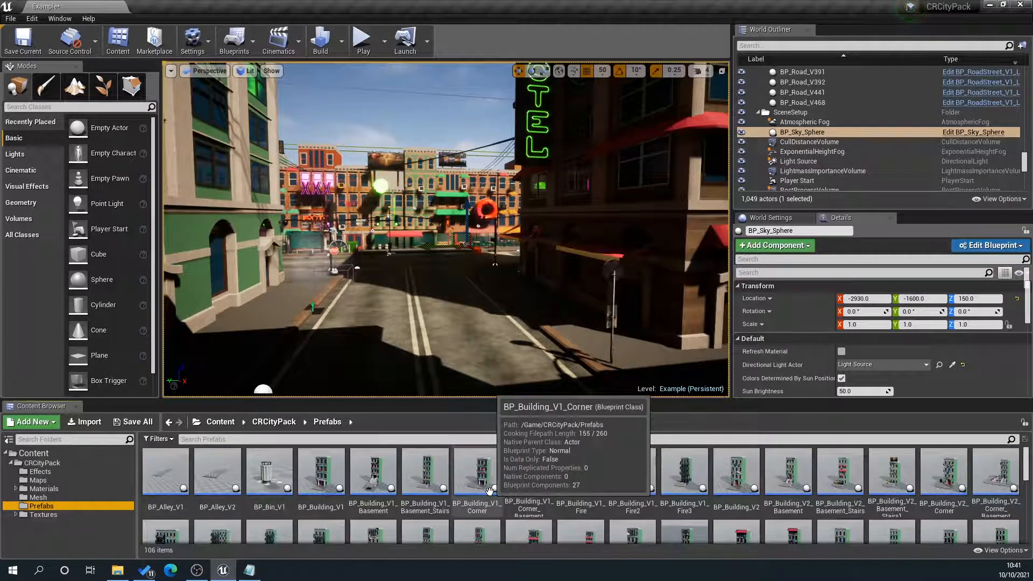
mouse_move(768, 497)
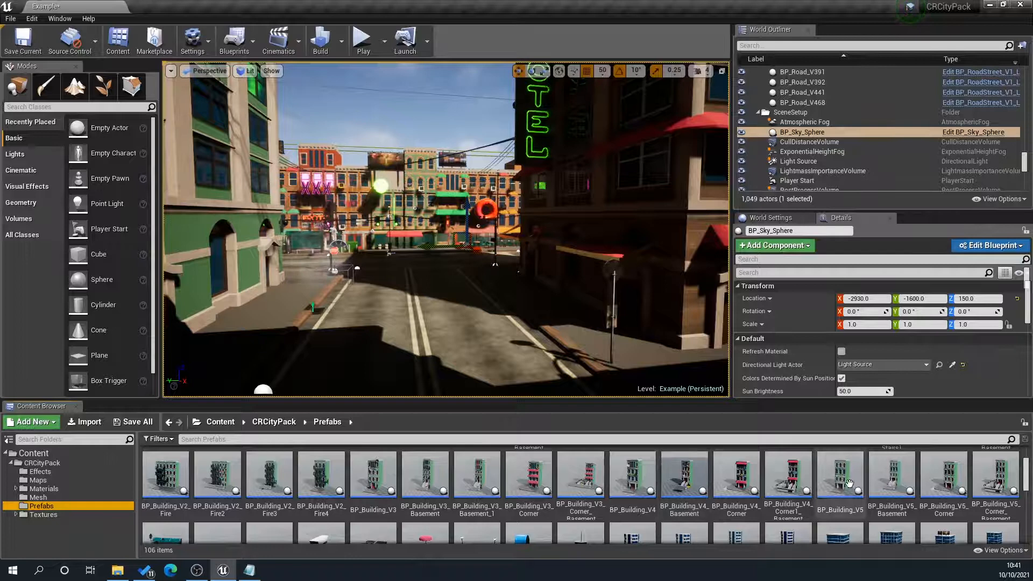
click(839, 474)
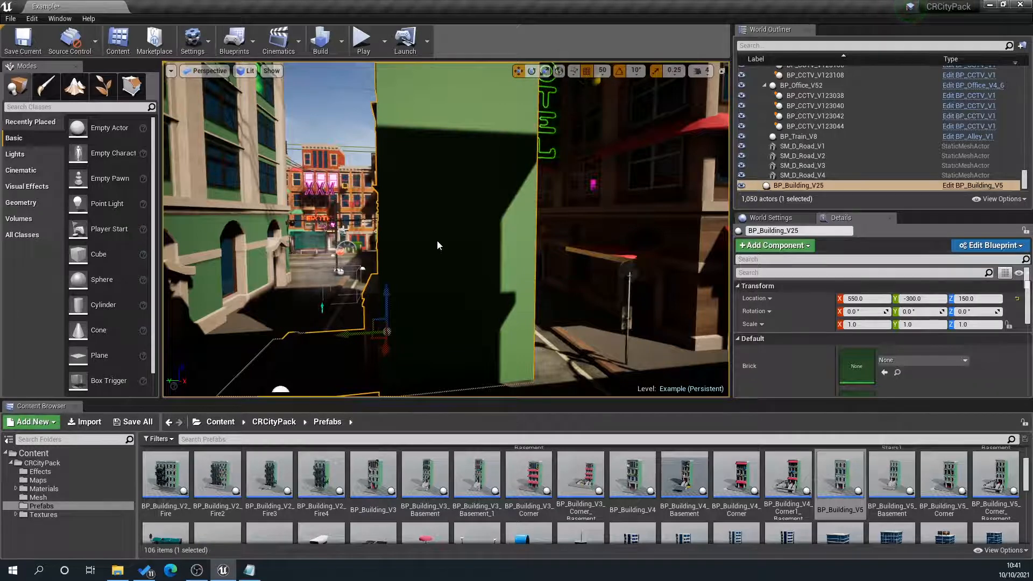
Convert the building with Convert To Static Mesh, saving the new asset to Content
right_click(438, 245)
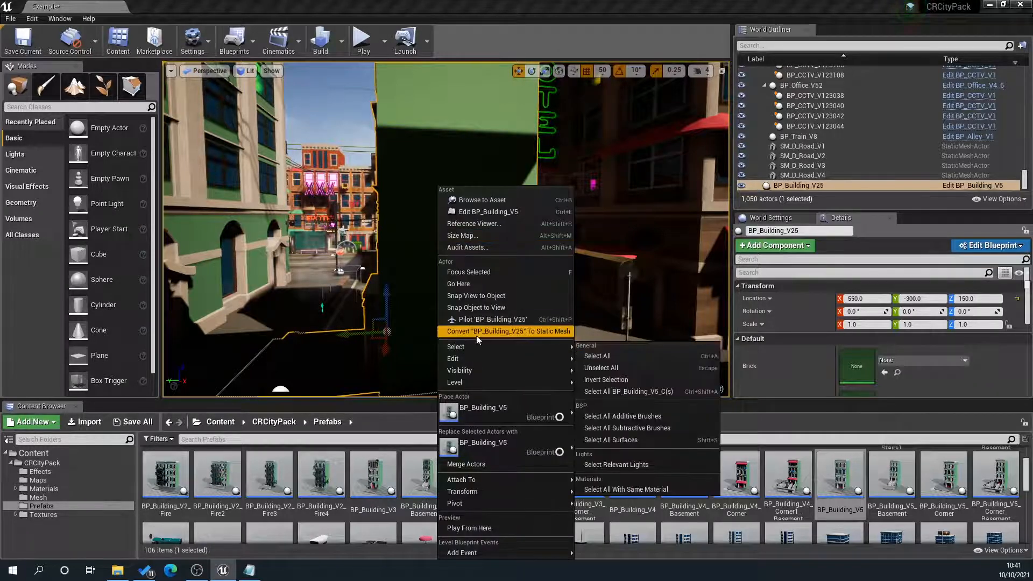
mouse_move(520, 335)
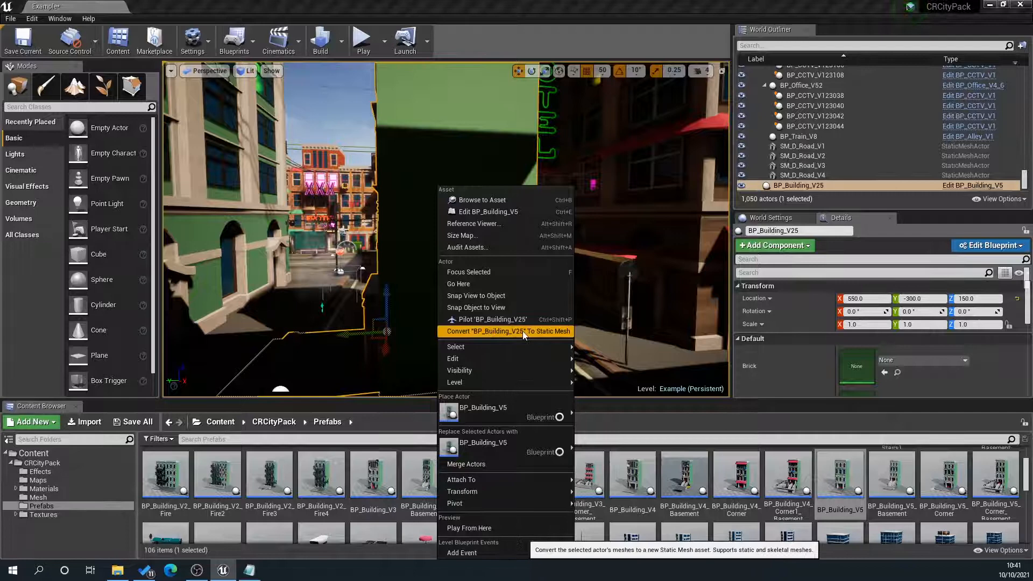
click(504, 331)
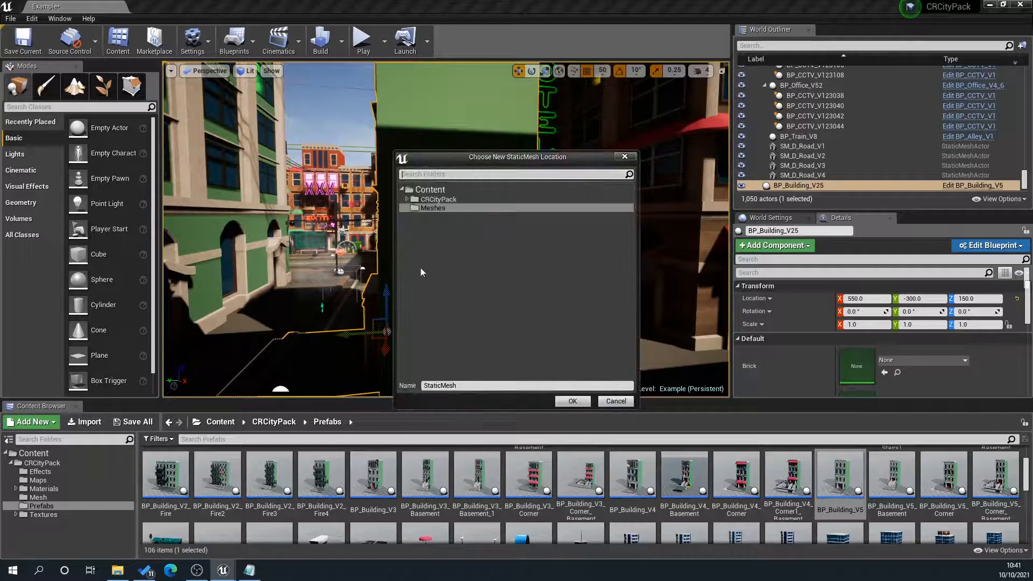
click(429, 189)
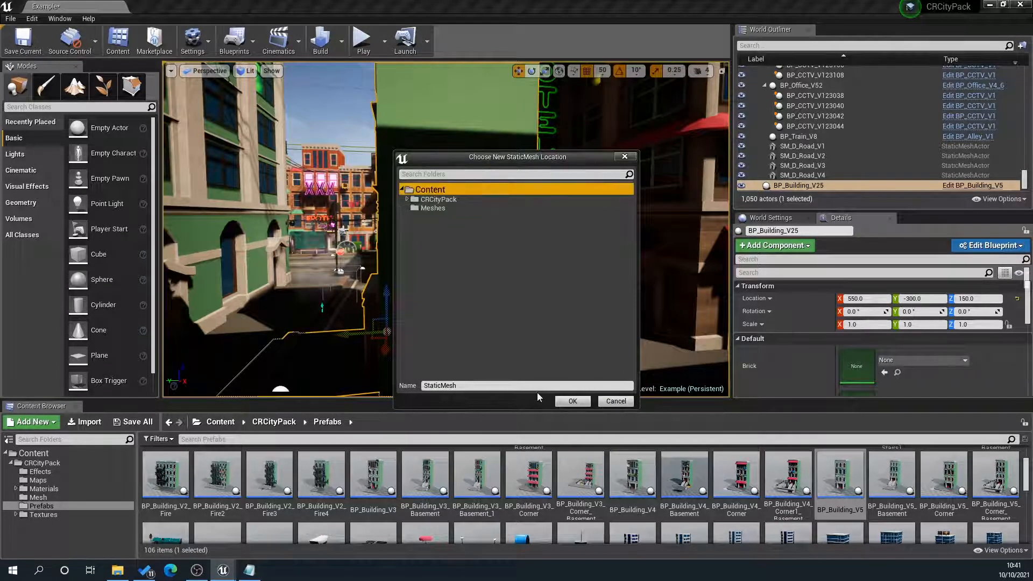
click(571, 402)
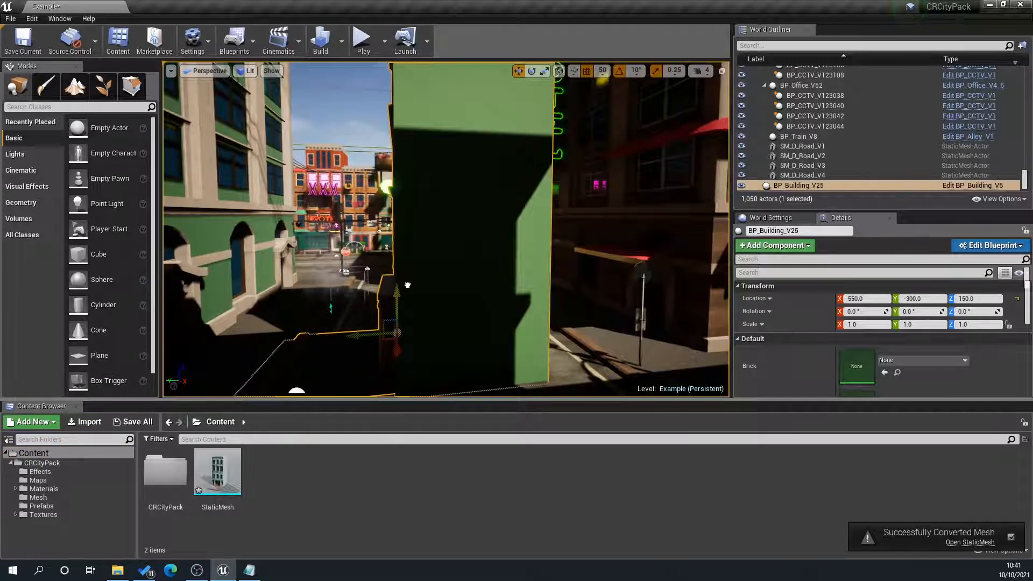
click(969, 542)
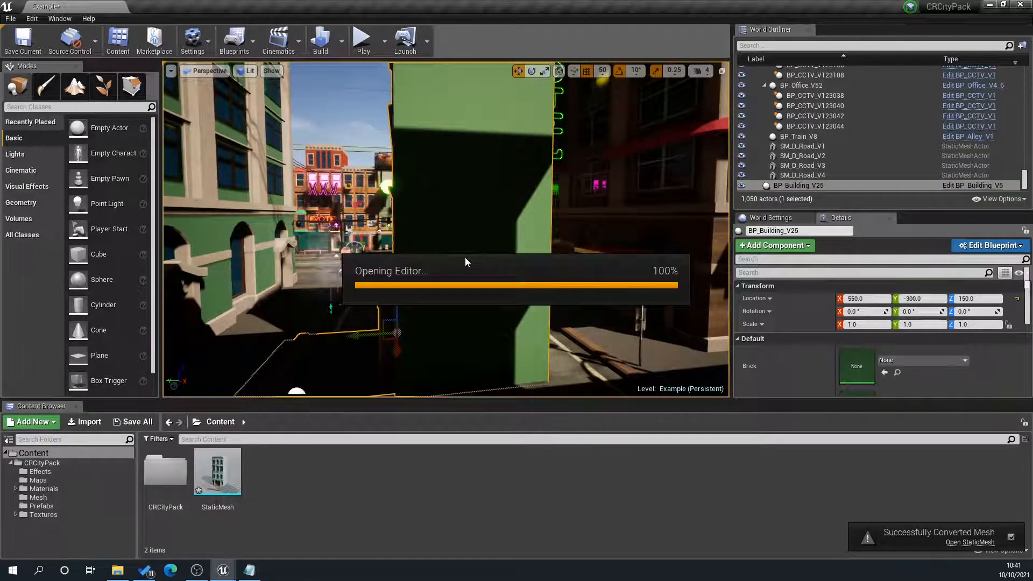
click(988, 245)
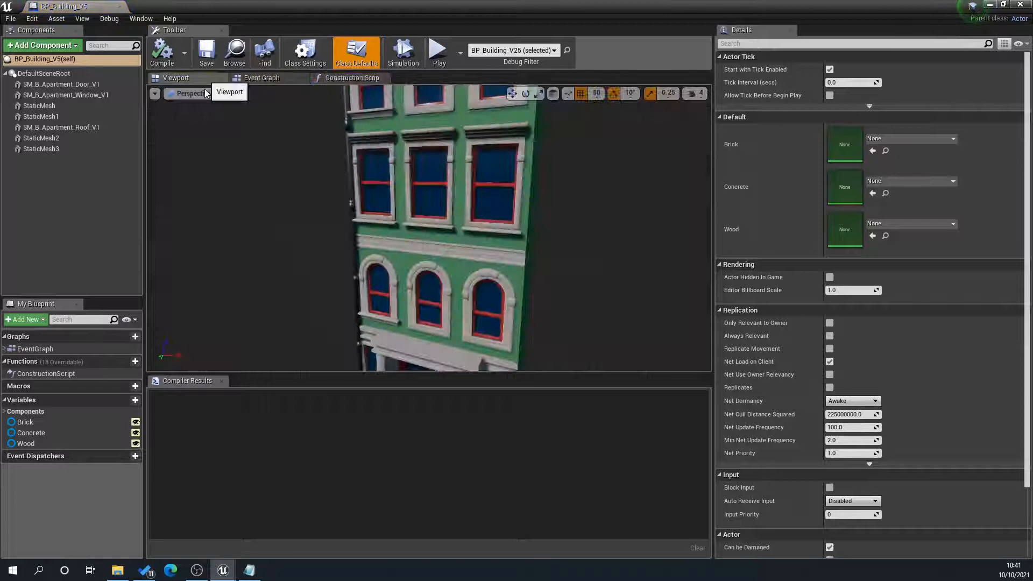
click(39, 105)
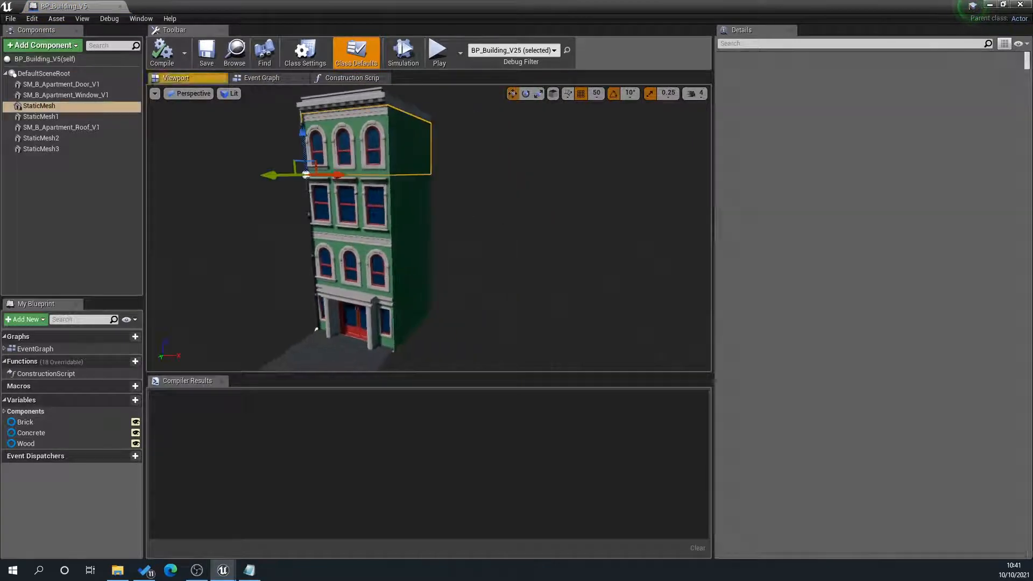
click(41, 139)
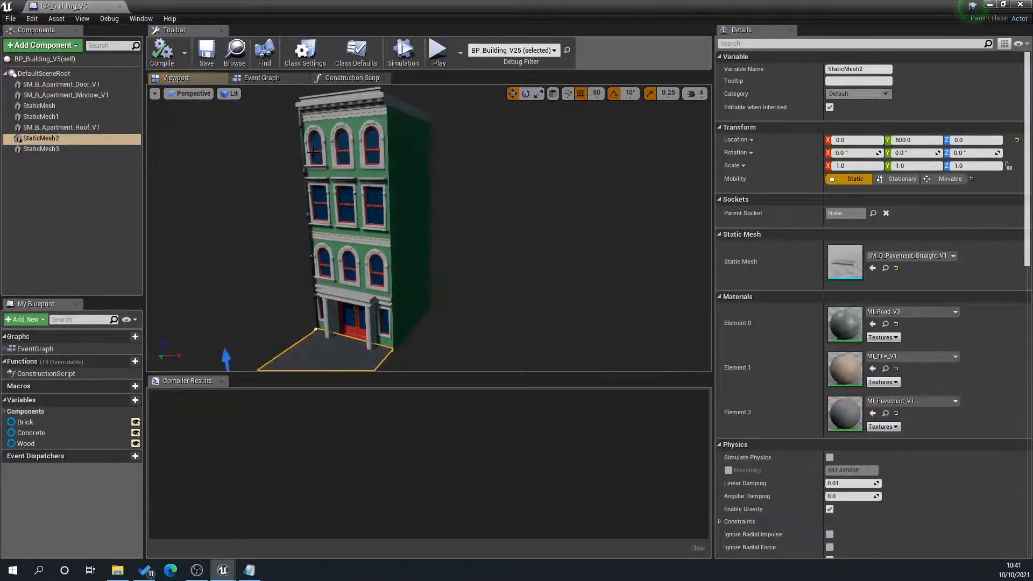
click(62, 127)
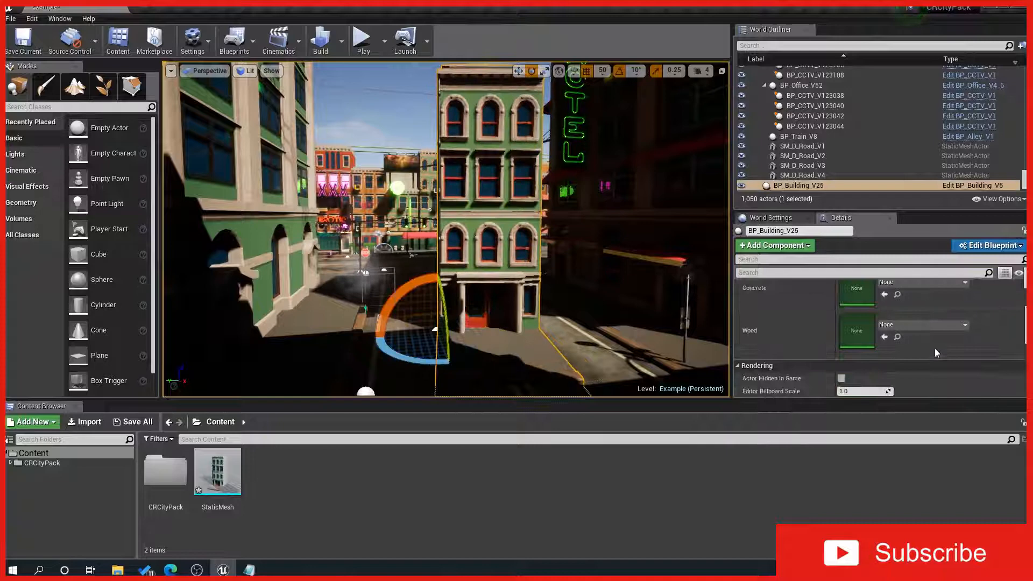
Try the Brick material slot, then swap BP_Building_V25 for the converted StaticMesh asset
click(959, 291)
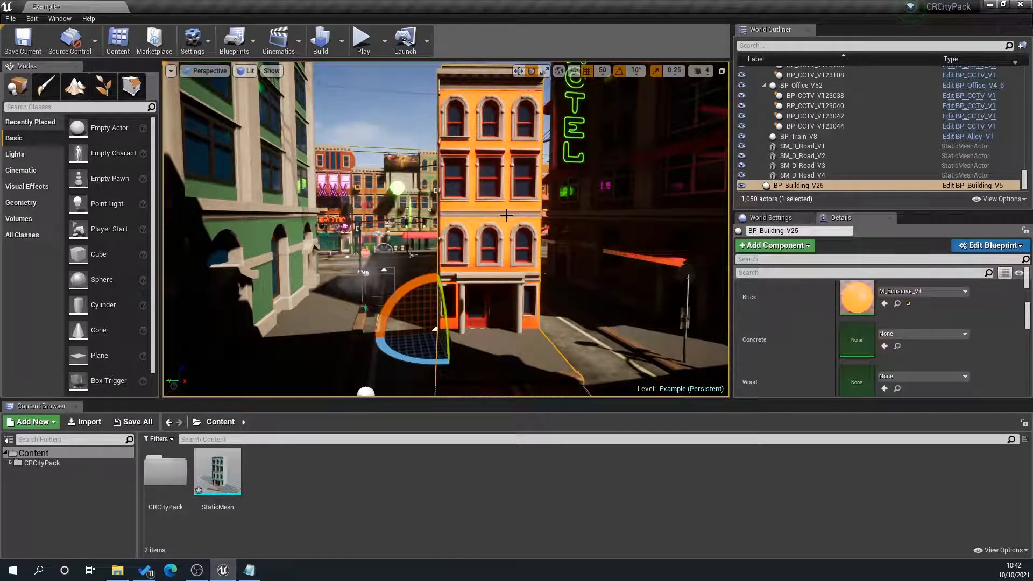
click(216, 470)
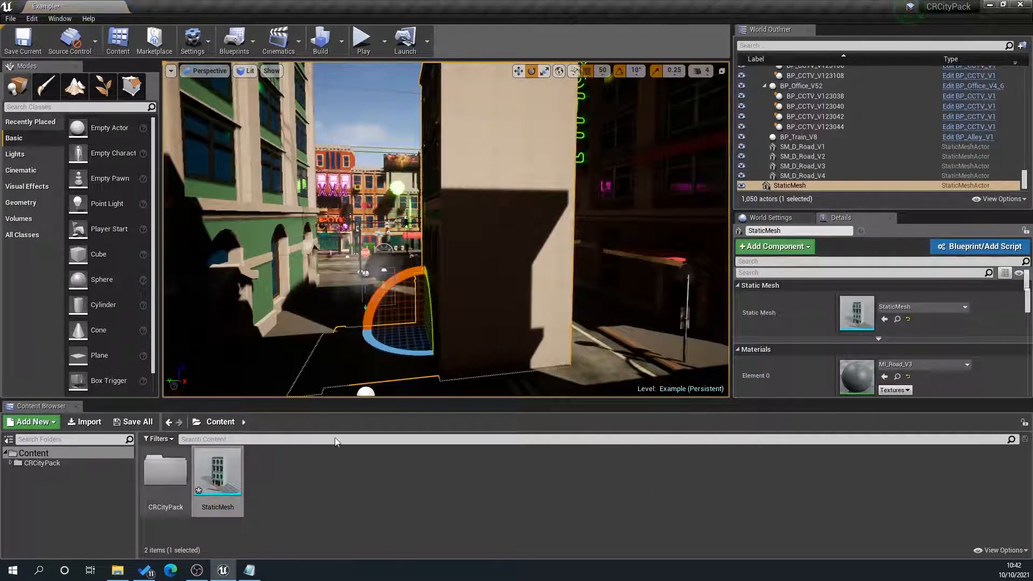
Open the StaticMesh asset and scroll through its 22 Material Slots in Details
double_click(217, 472)
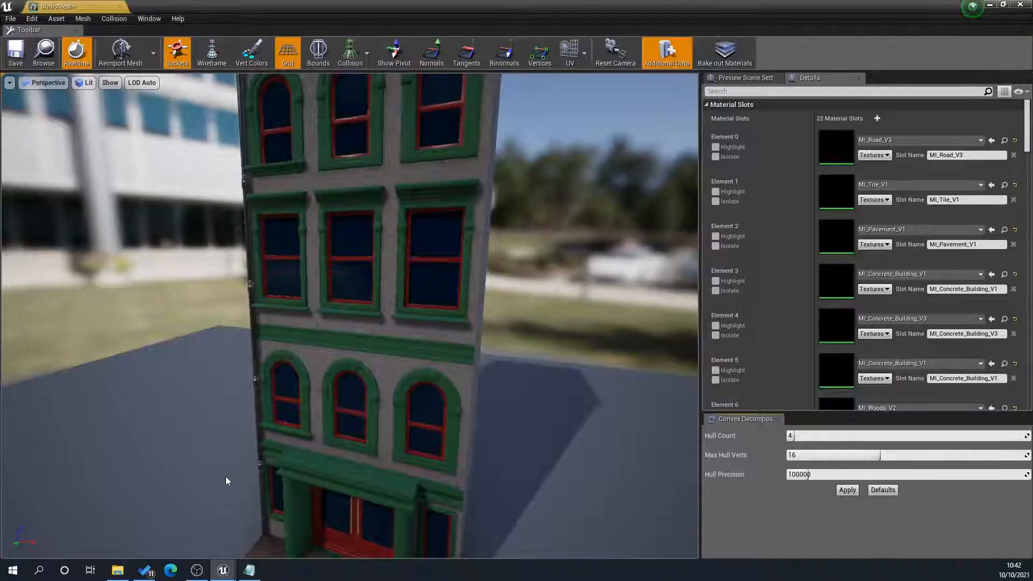
scroll(down, 3)
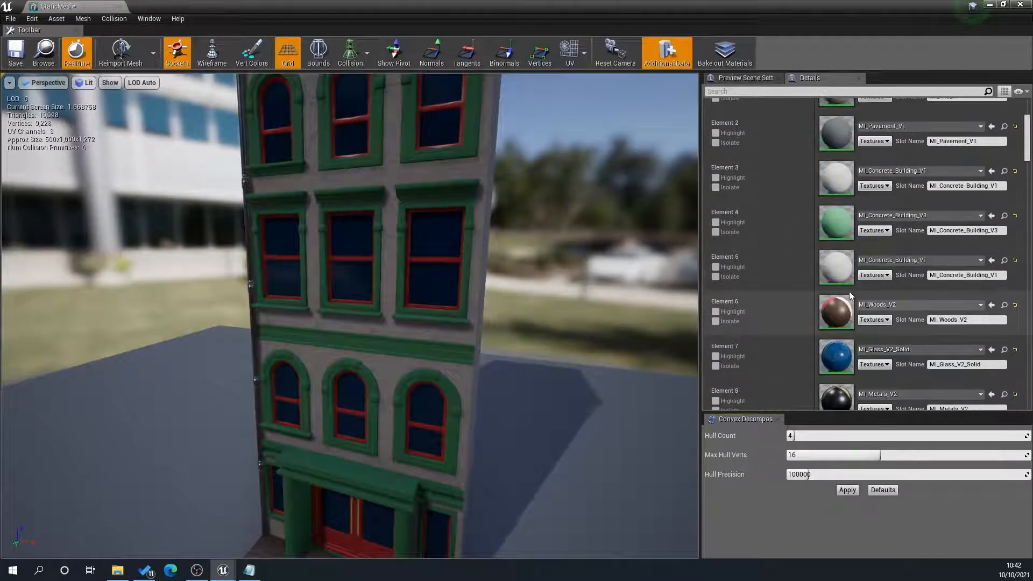
scroll(up, 3)
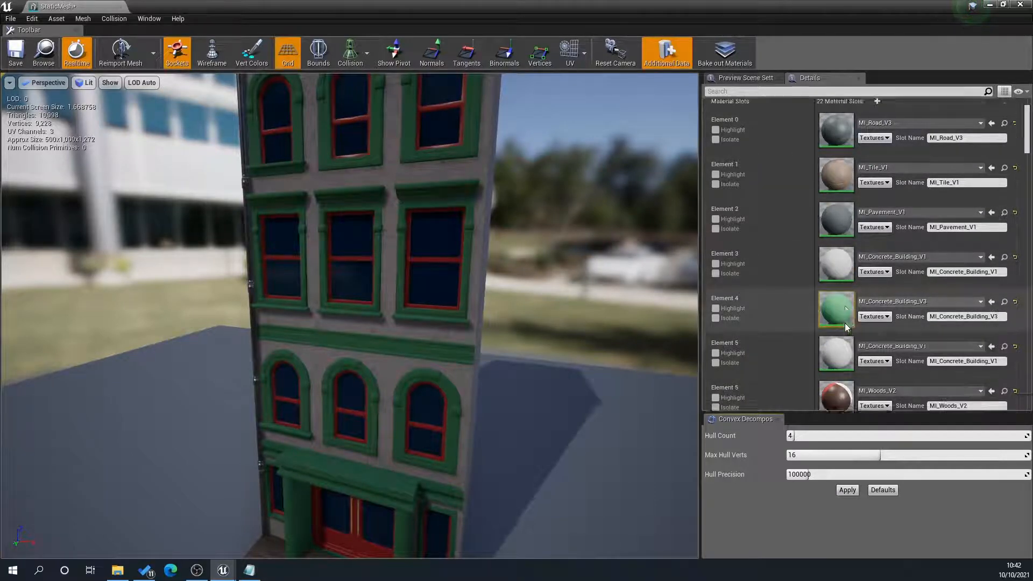
scroll(up, 3)
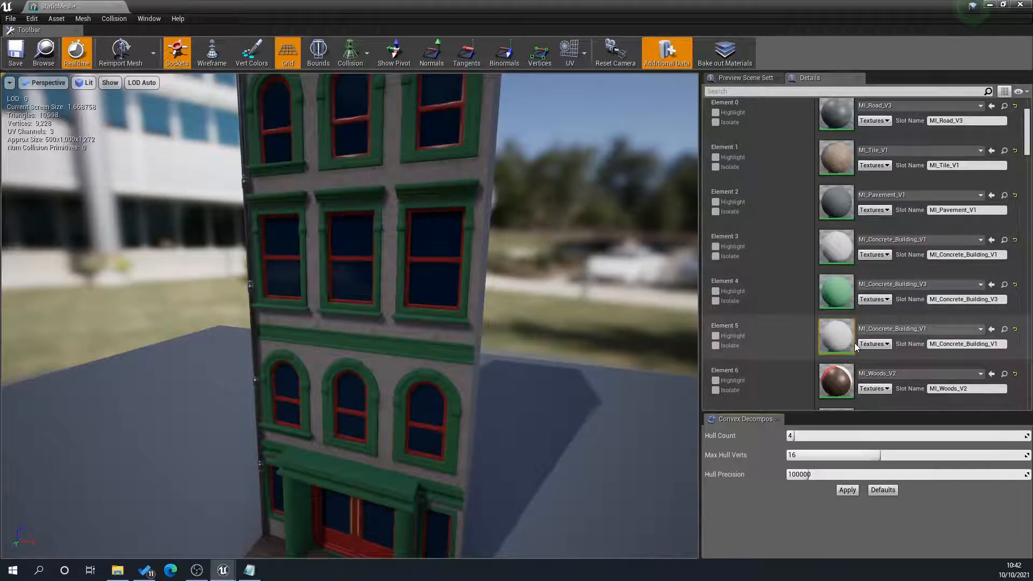
scroll(down, 3)
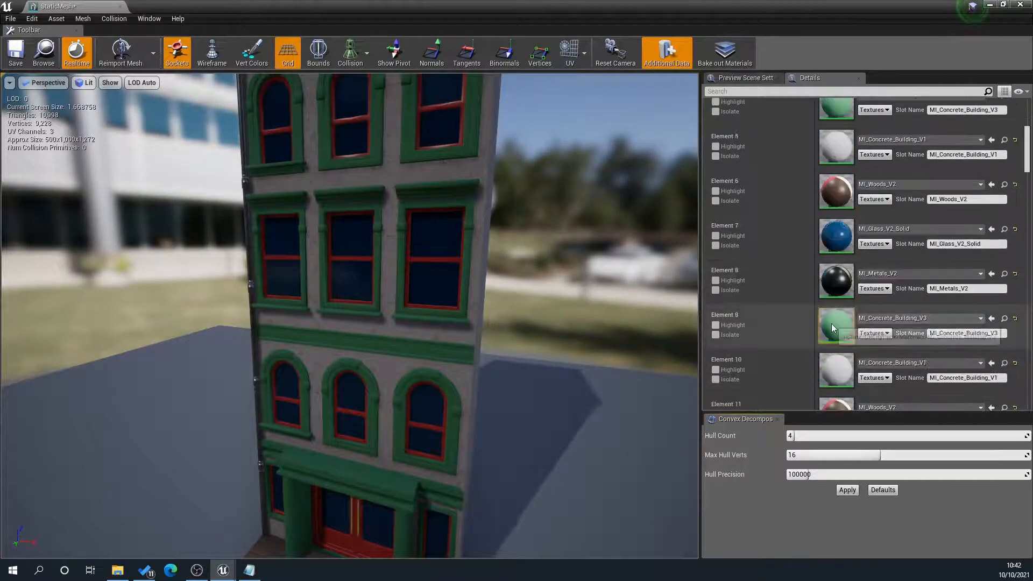
scroll(down, 3)
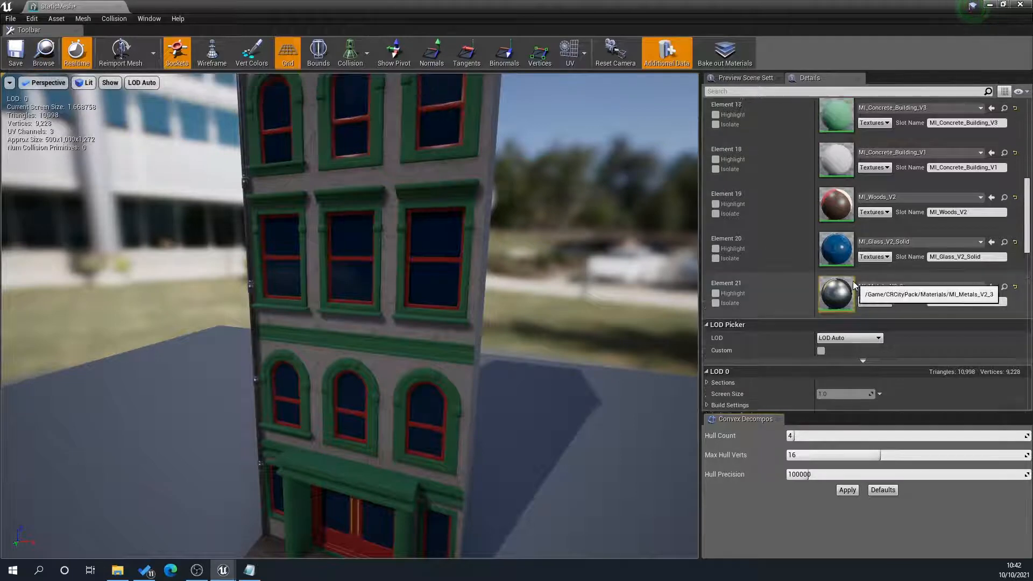
scroll(down, 3)
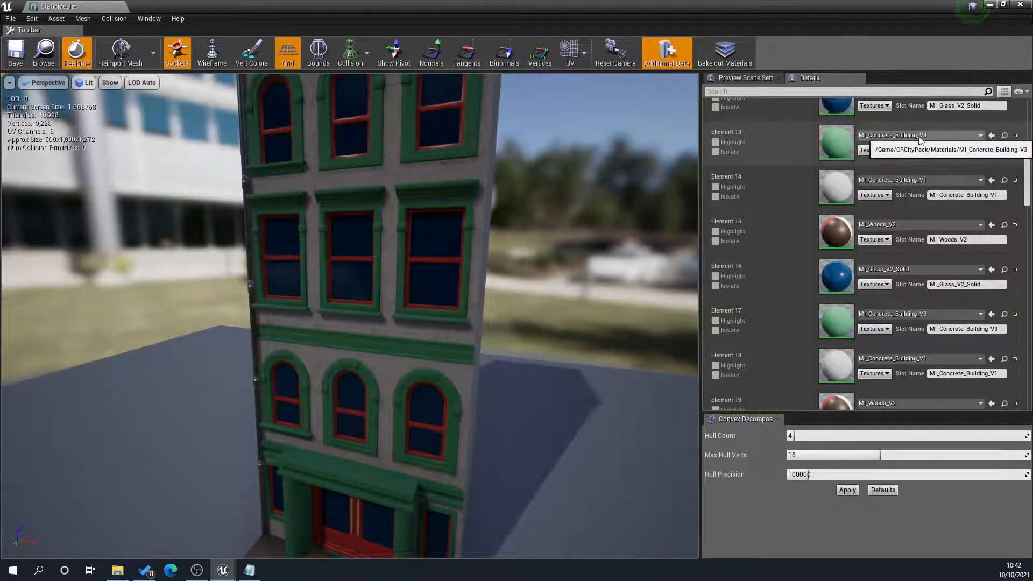
mouse_move(958, 328)
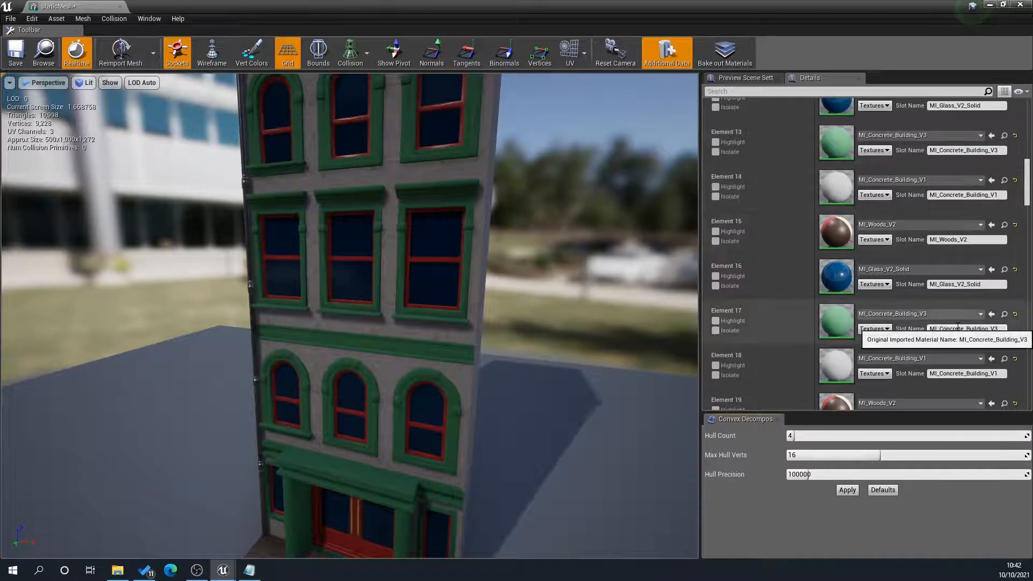